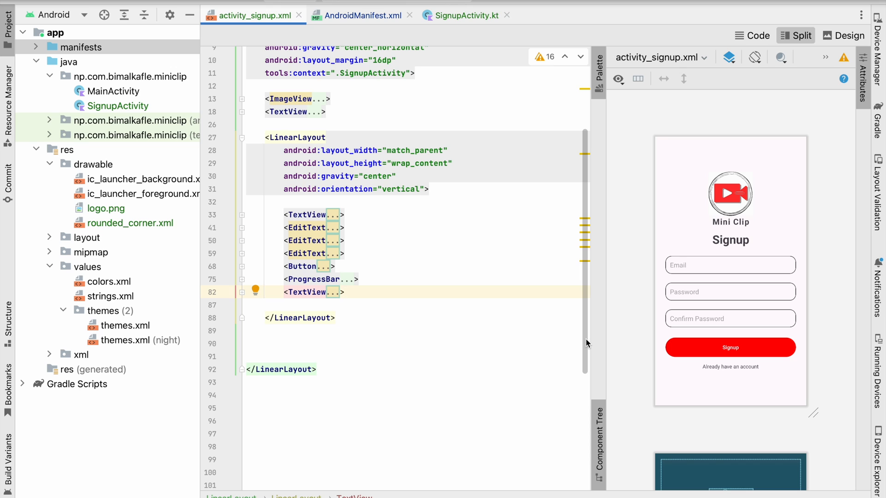
Bring up the Firebase assistant's custom authentication system guide under Authentication.
click(344, 293)
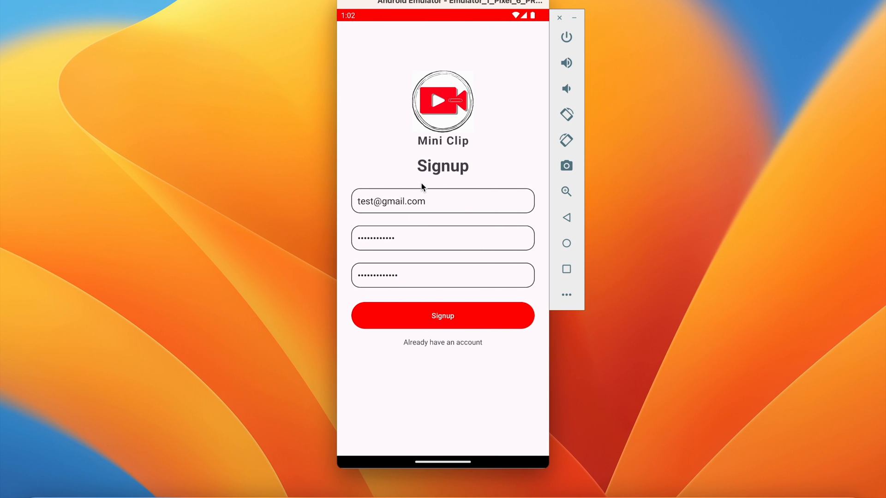
mouse_move(460, 430)
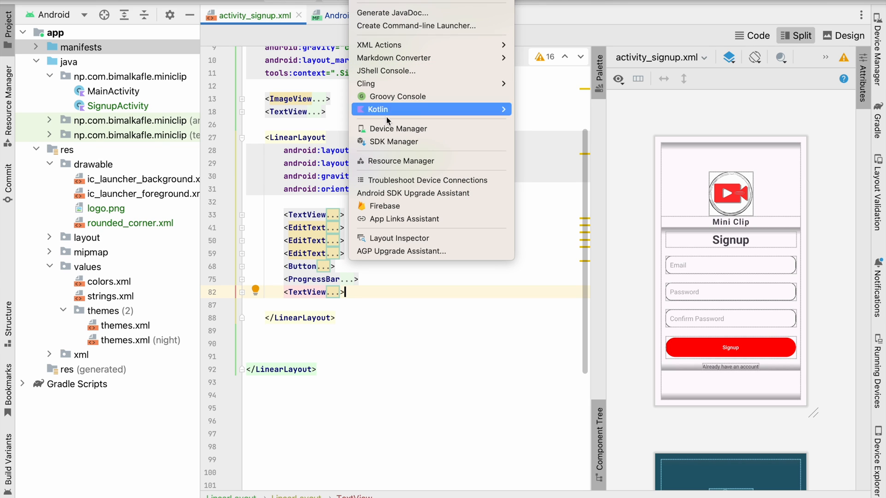
mouse_move(411, 206)
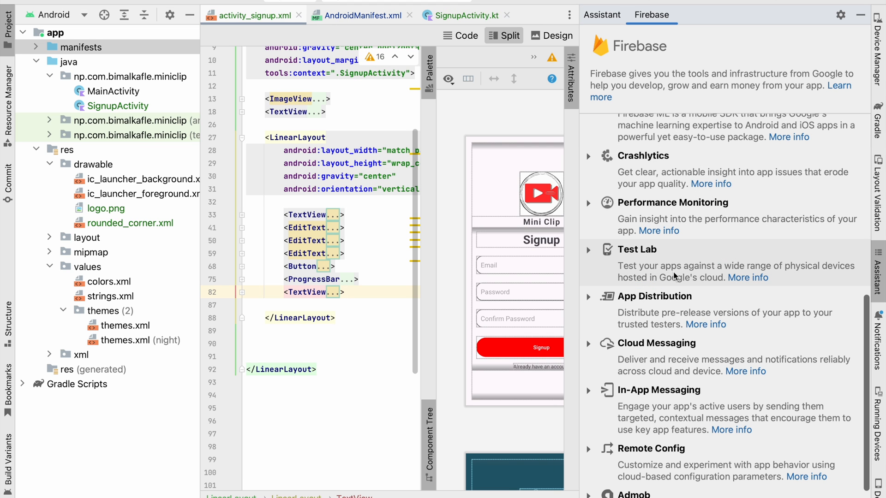
scroll(up, 3)
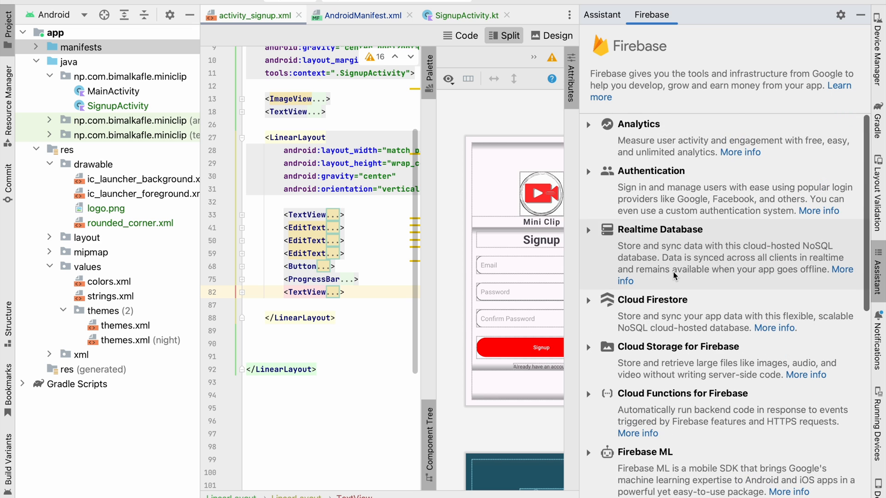
click(588, 171)
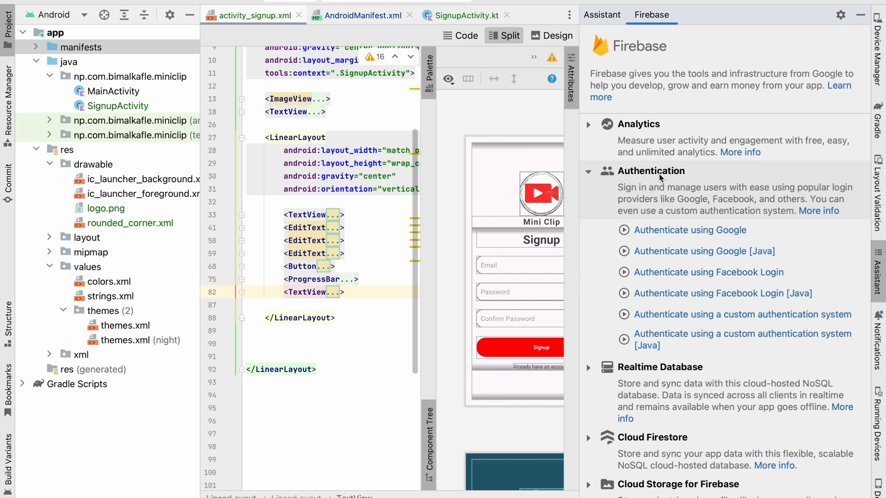
mouse_move(738, 240)
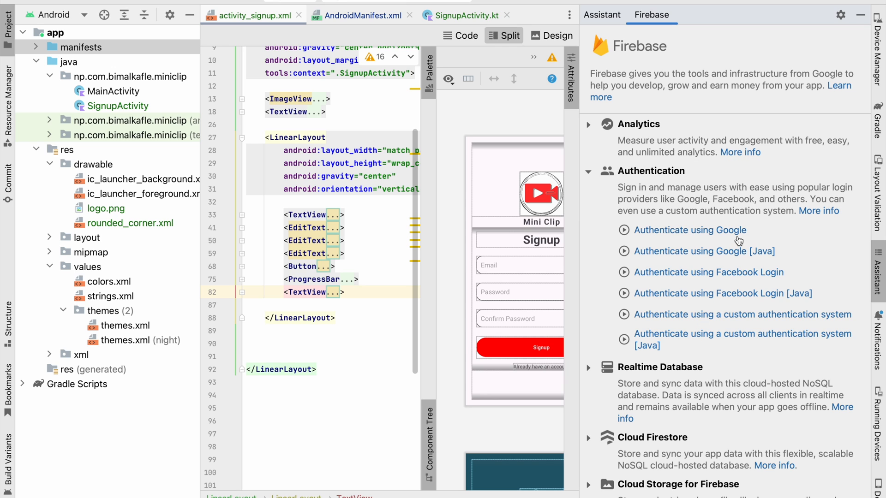
mouse_move(660, 253)
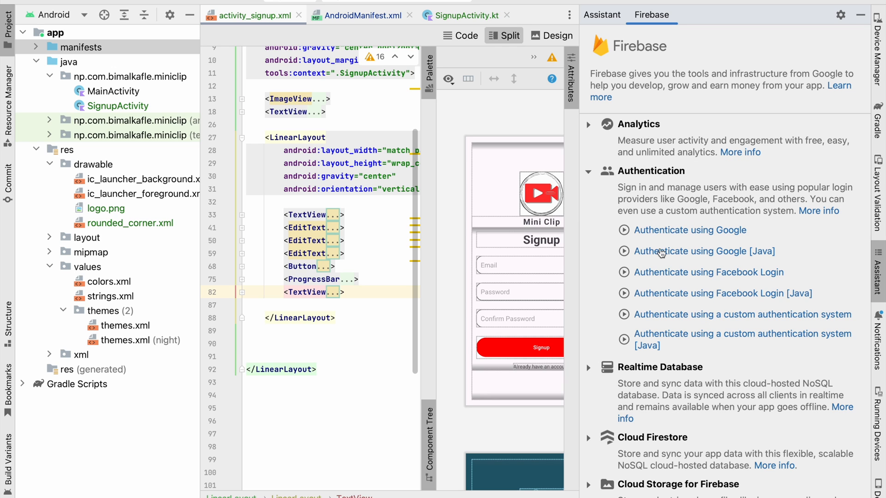
mouse_move(731, 351)
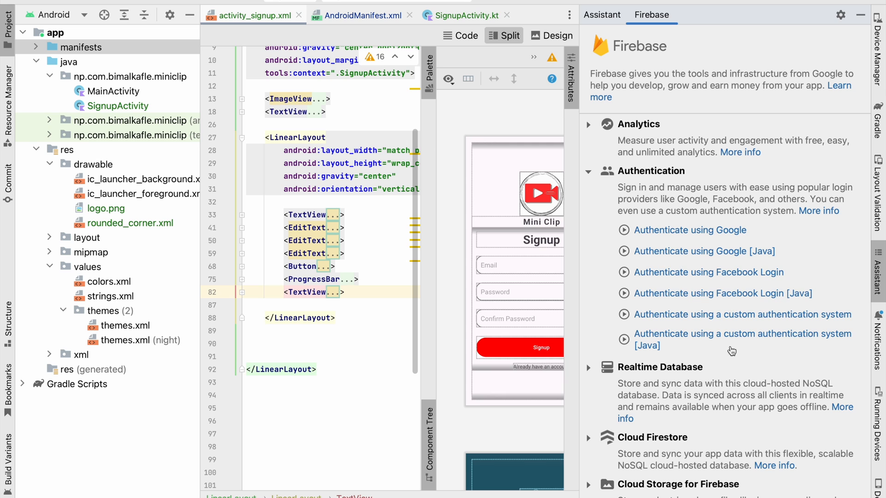
scroll(down, 3)
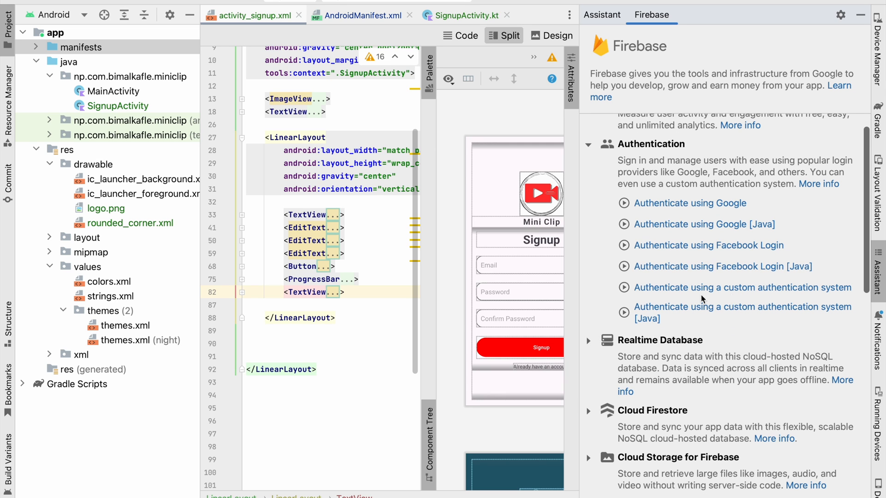
click(741, 287)
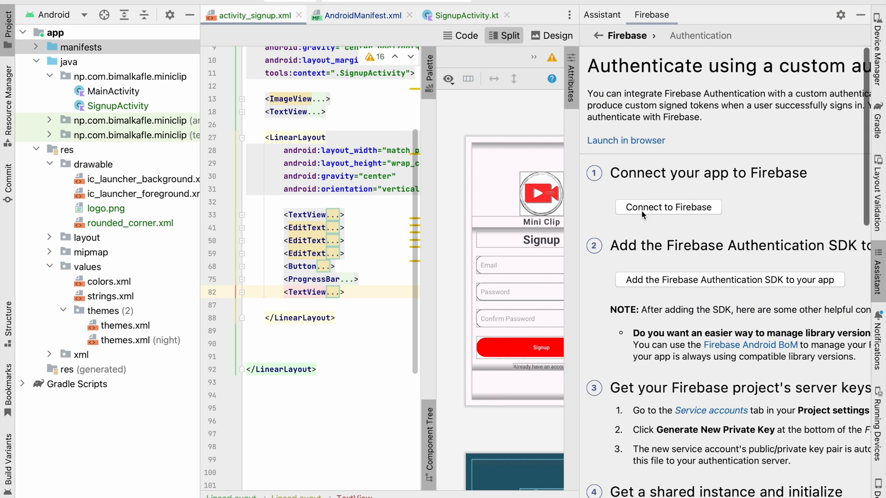
mouse_move(665, 212)
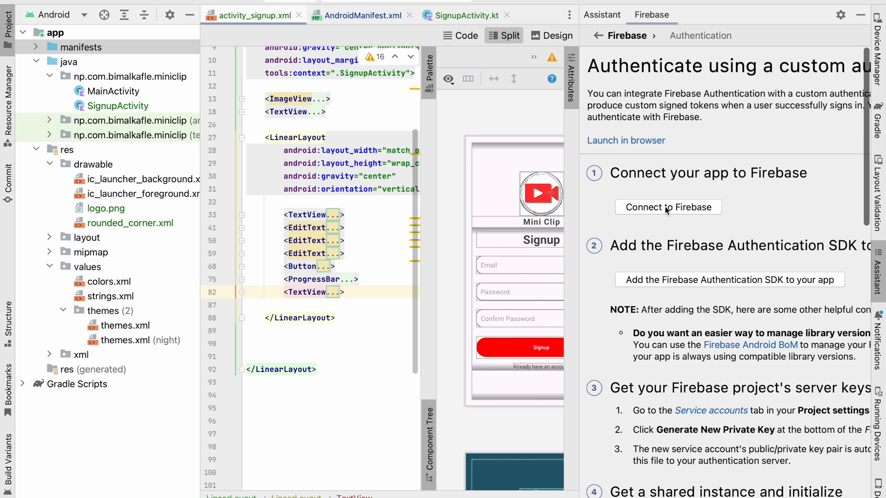
Create a new Firebase project named Mini Clip with Google Analytics turned off.
click(668, 207)
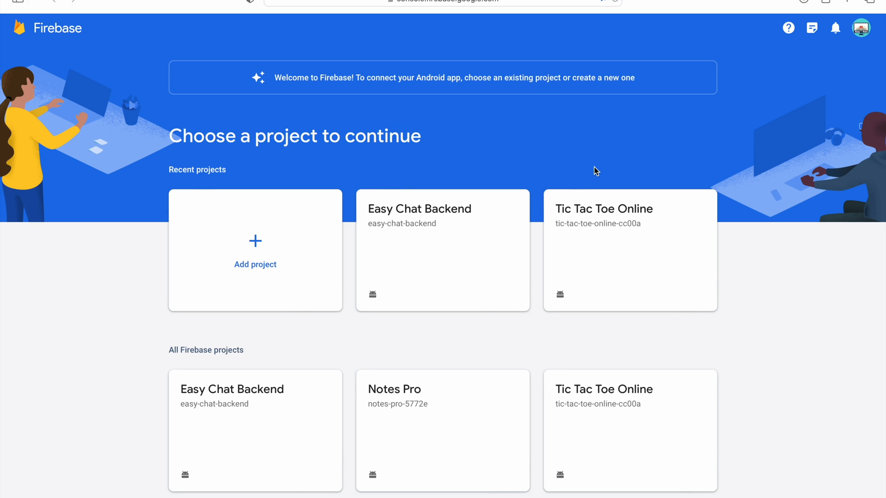
mouse_move(525, 141)
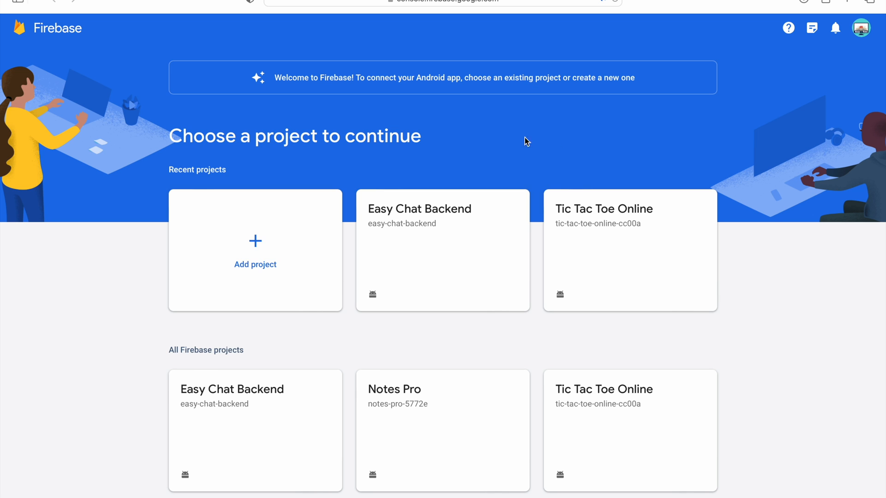
mouse_move(859, 75)
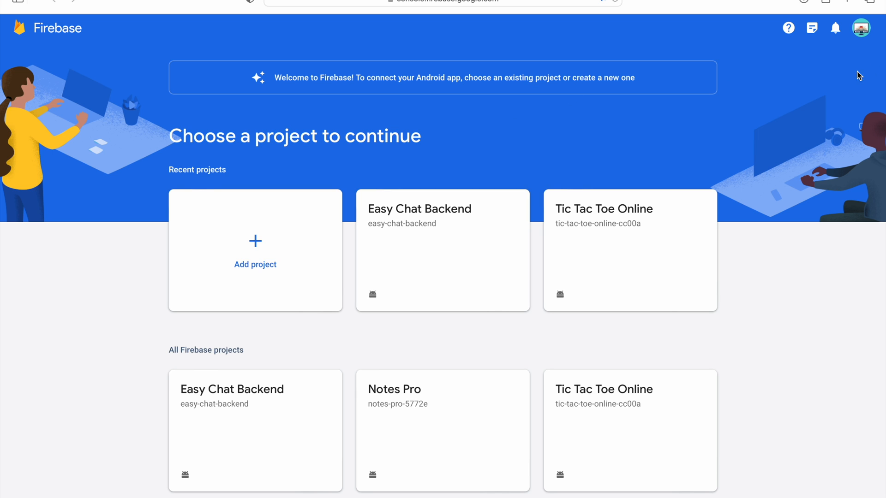
click(255, 250)
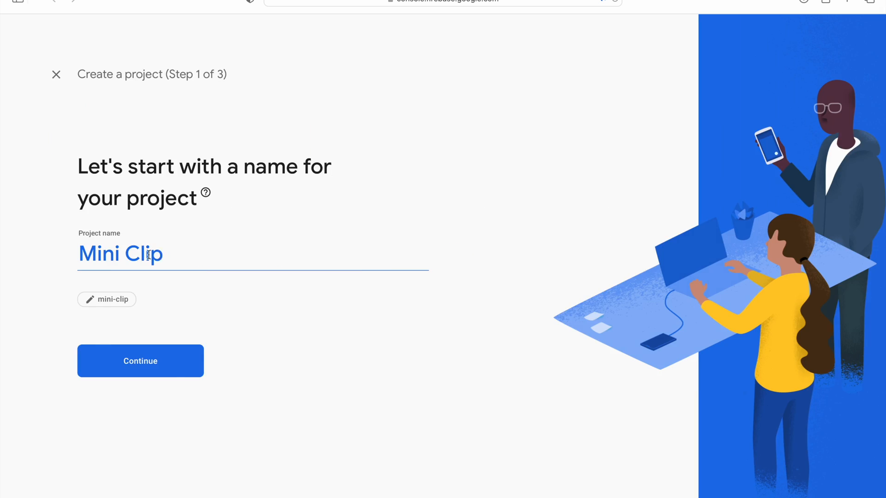
triple_click(120, 254)
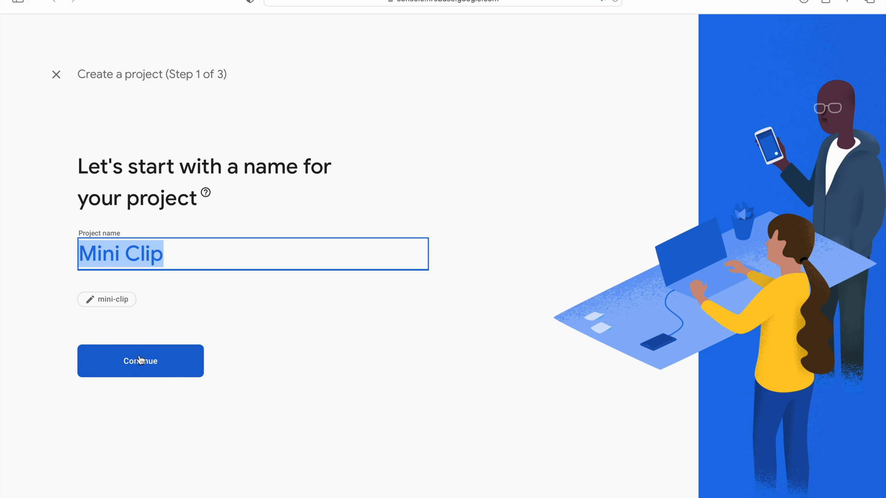
click(140, 361)
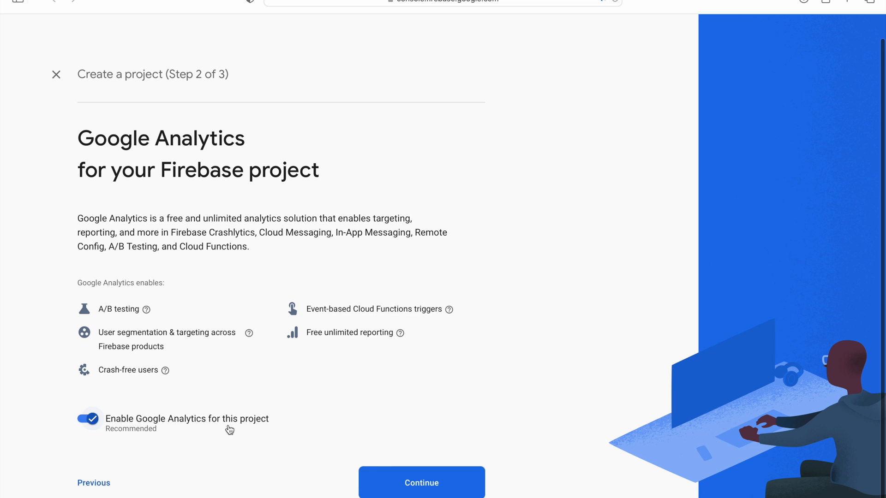
click(88, 419)
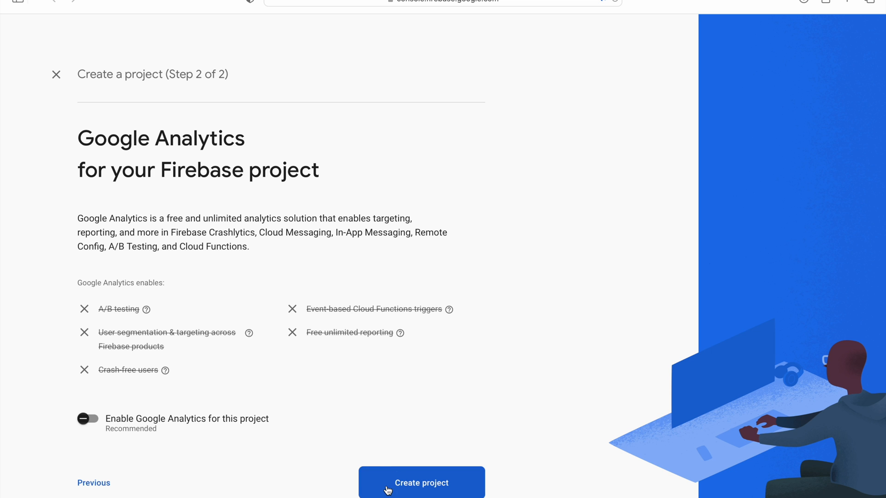
click(421, 482)
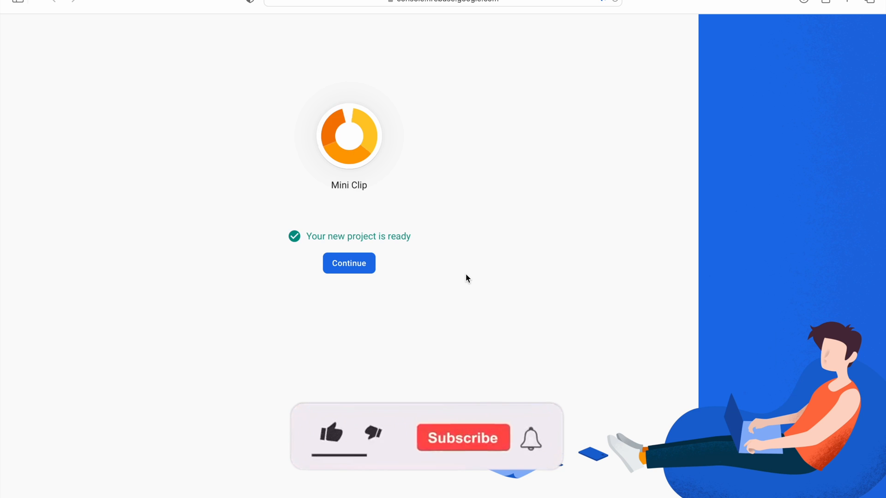
Connect the new Mini Clip project's Android app to Android Studio and return to it.
click(349, 263)
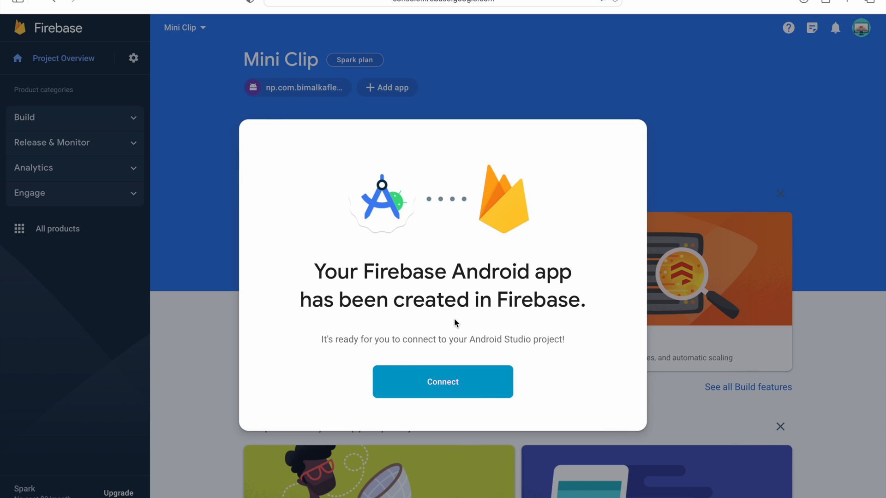
click(442, 381)
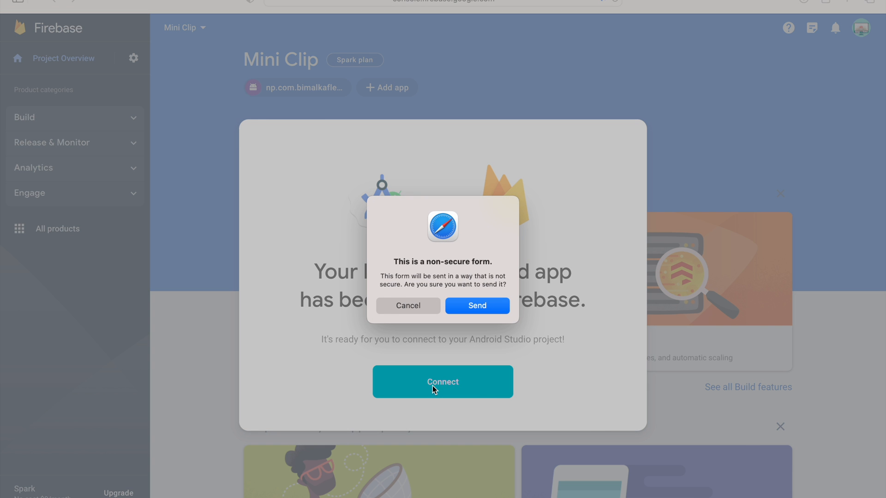
click(476, 305)
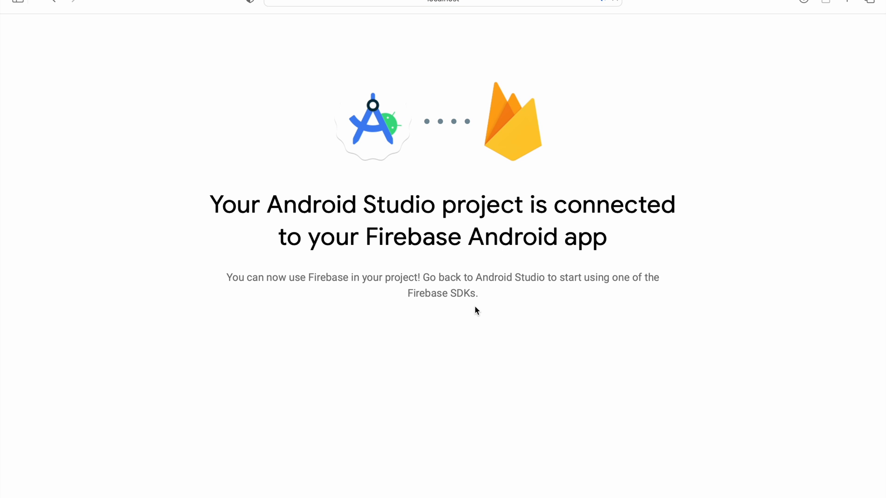
mouse_move(216, 200)
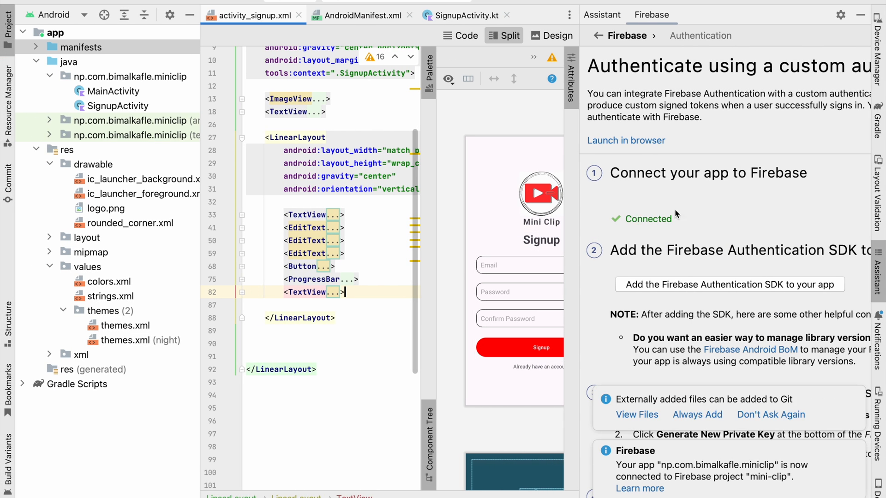
Add the Firebase Authentication SDK and accept the proposed Gradle changes.
scroll(down, 3)
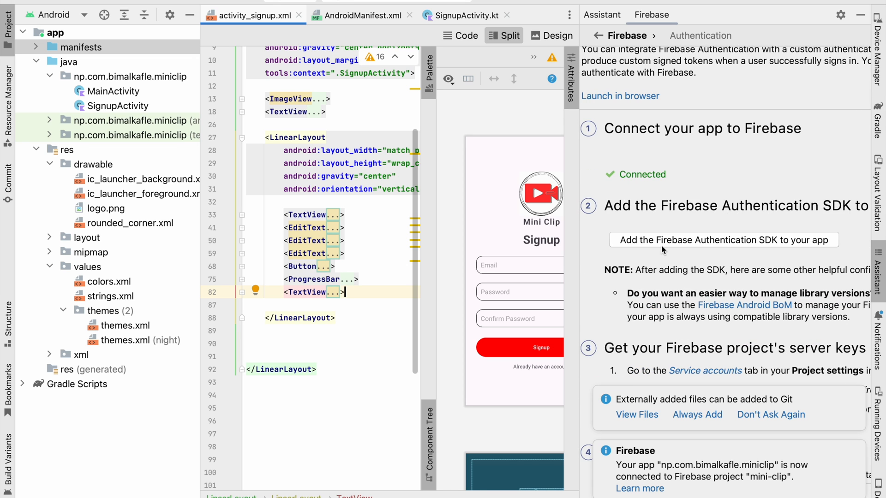
click(722, 240)
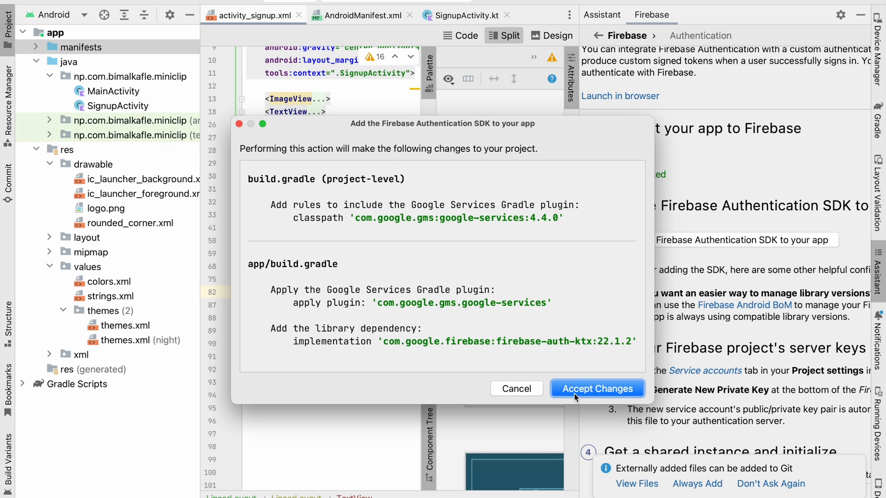
click(597, 389)
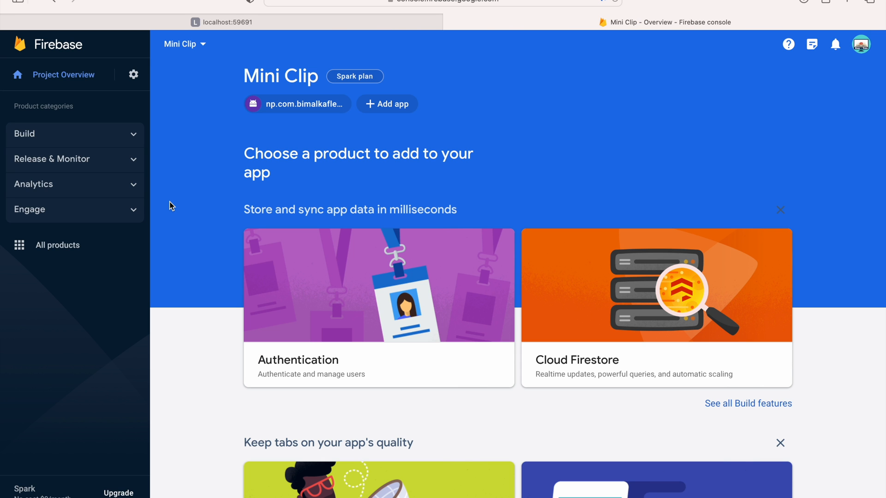
Start Authentication setup for Mini Clip and begin adding a new sign-in provider.
click(24, 134)
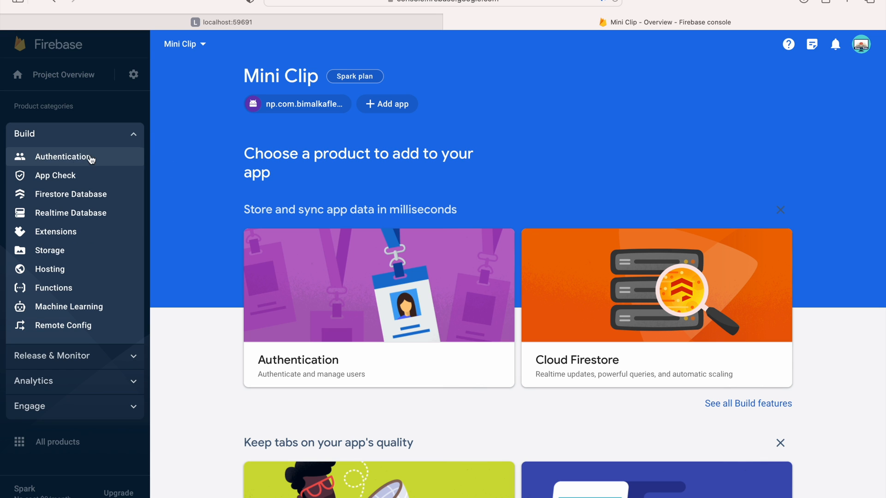
click(62, 157)
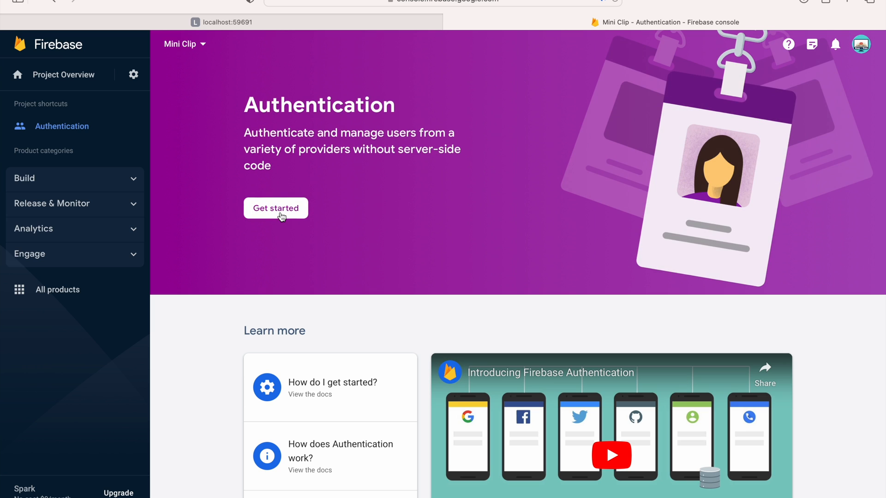
click(276, 208)
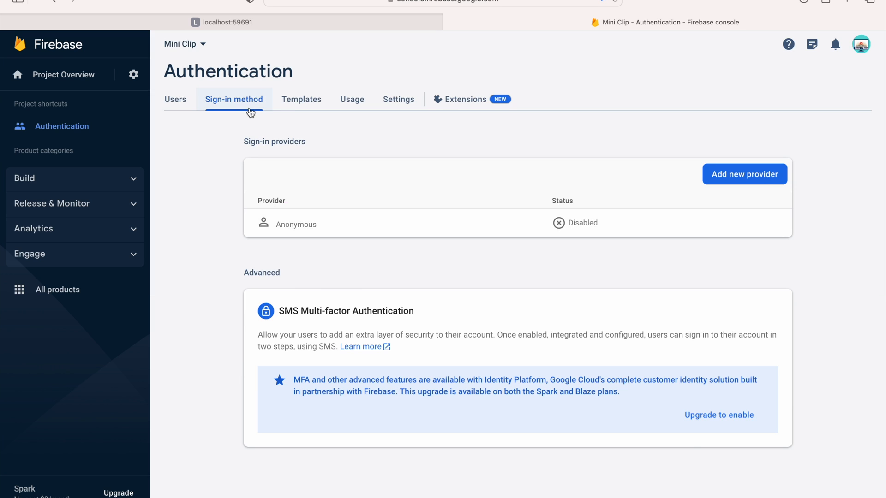
click(744, 174)
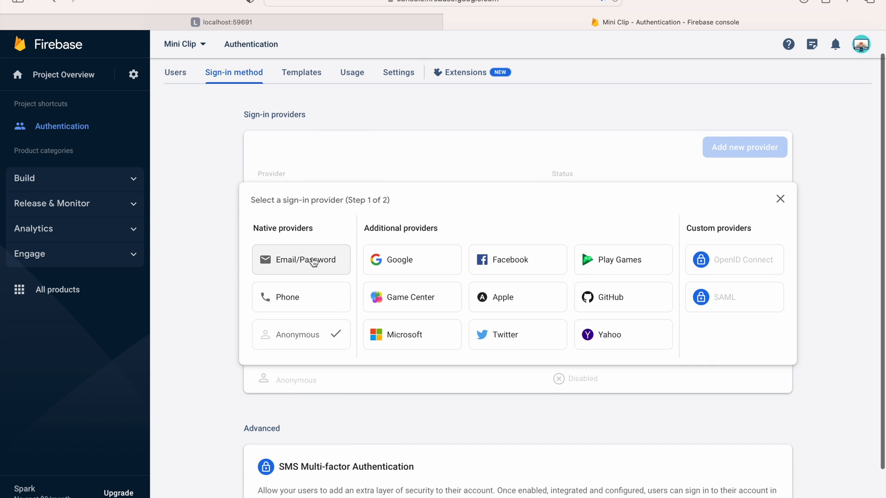
mouse_move(309, 303)
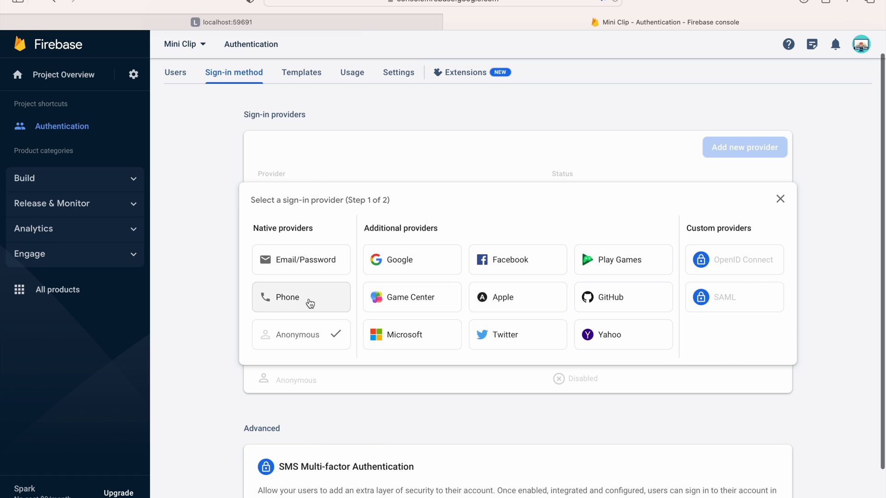
mouse_move(510, 235)
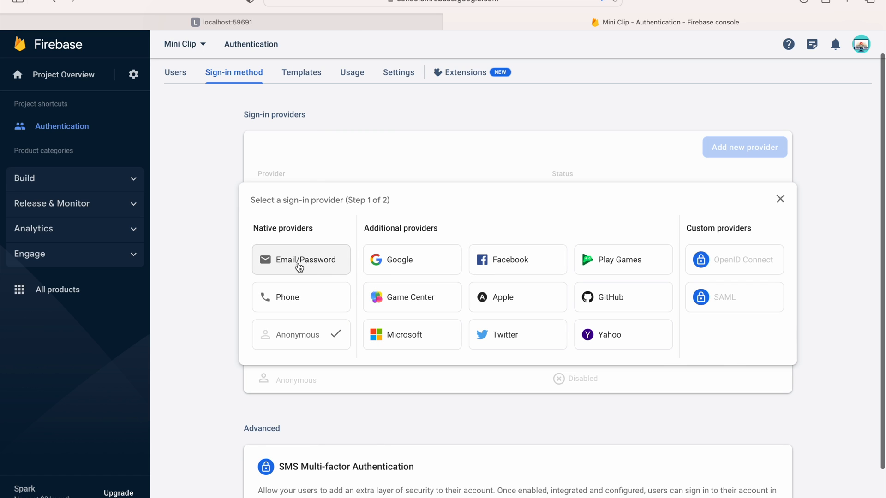
Enable the Email/Password provider and save it.
click(301, 259)
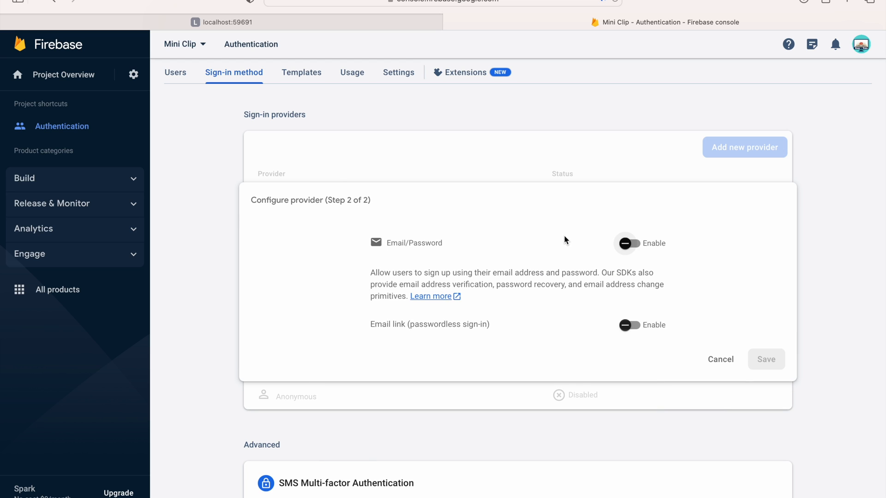
click(629, 242)
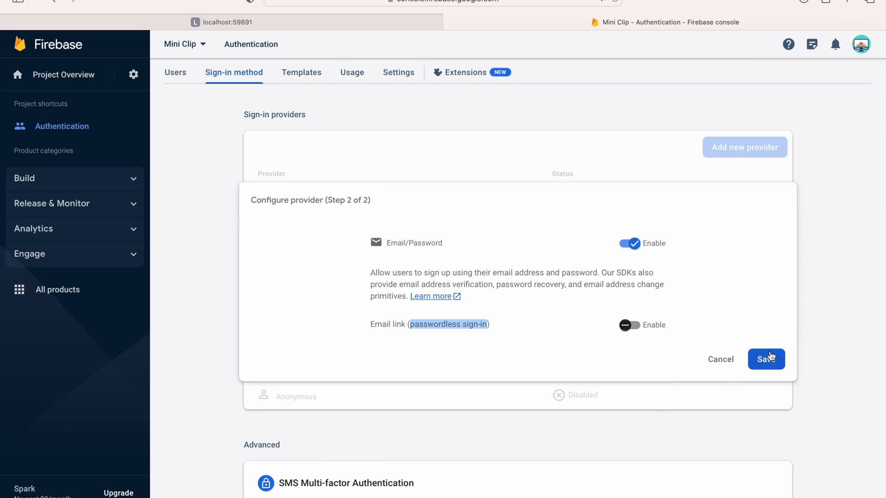
click(766, 359)
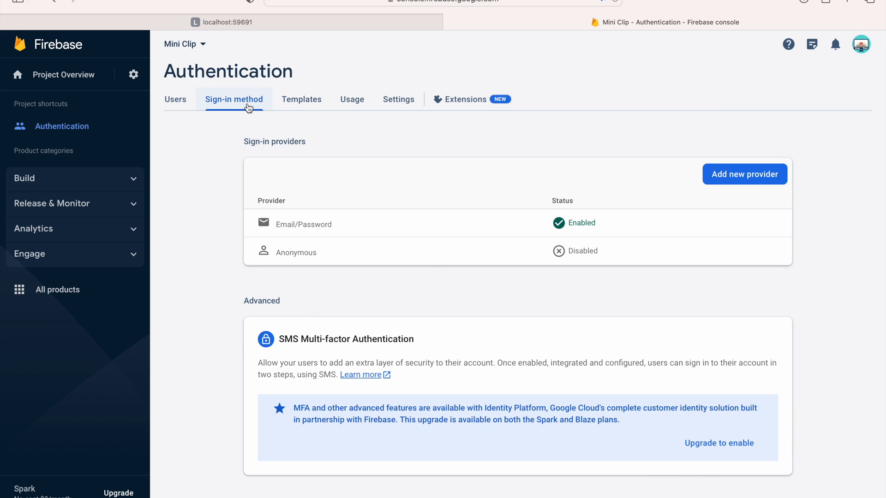
mouse_move(540, 238)
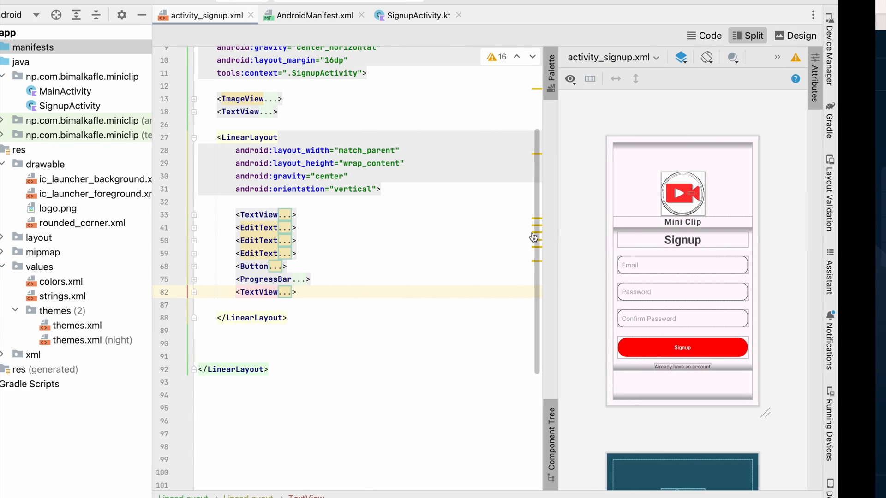
Inspect the google-services classpath in build.gradle.kts, then close extra tabs back to activity_signup.xml.
click(25, 384)
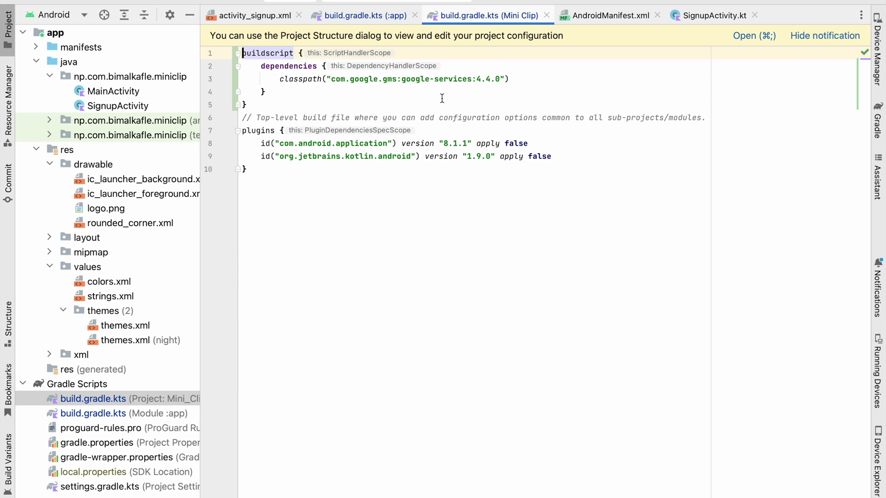
double_click(391, 79)
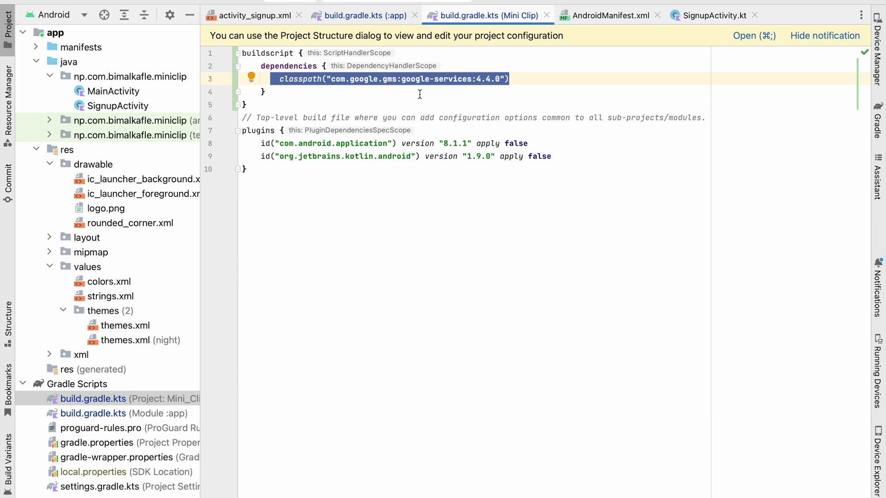
click(251, 16)
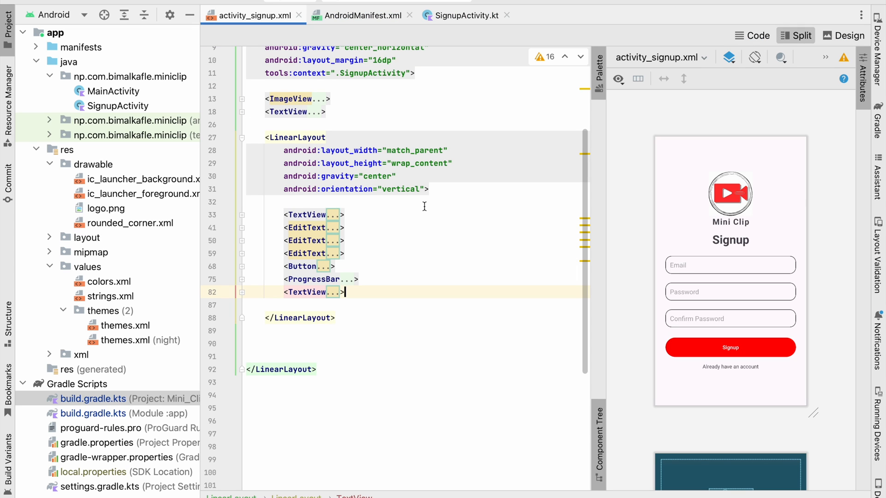
mouse_move(449, 132)
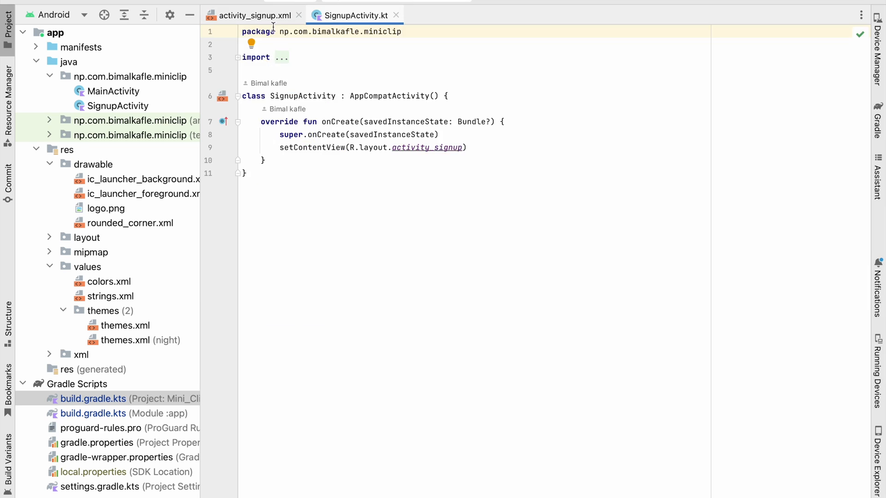
click(252, 16)
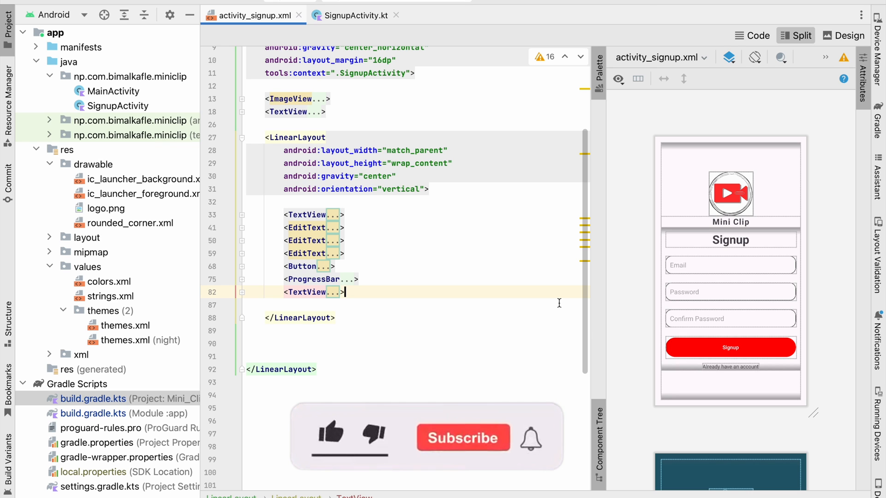
click(331, 436)
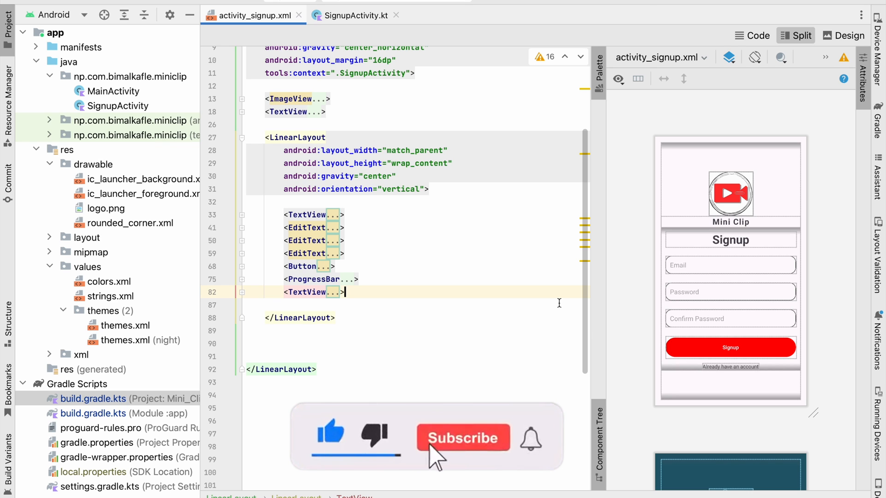